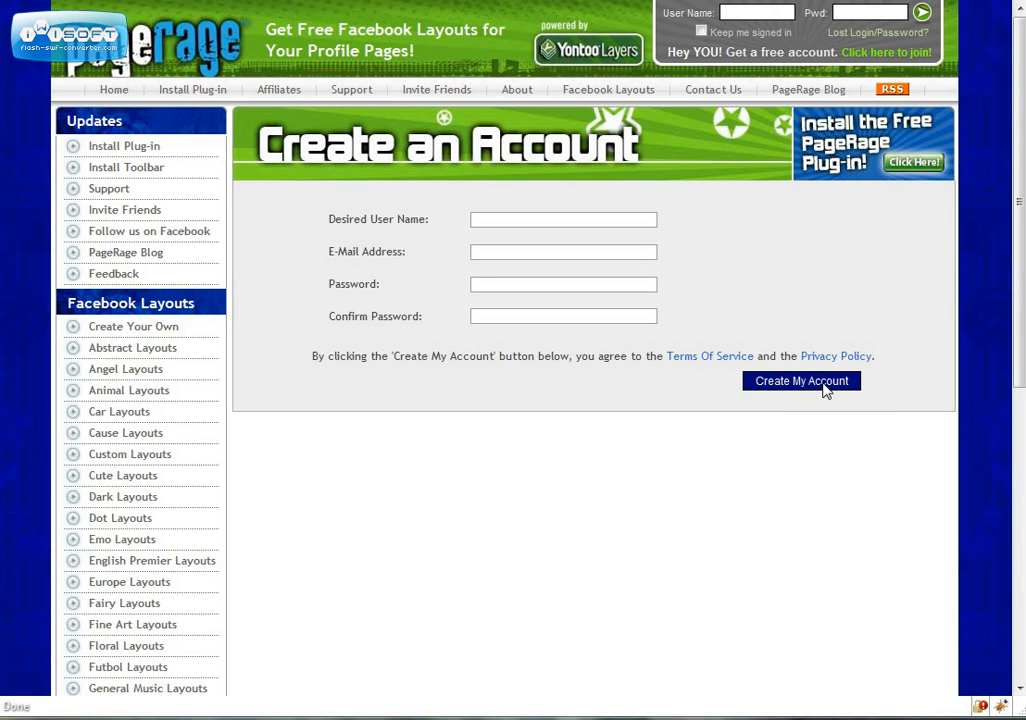
Step: Open the My Layouts page to show the saved Facebook layouts grouped by category
{"action": "left_click", "coordinate": [800, 381]}
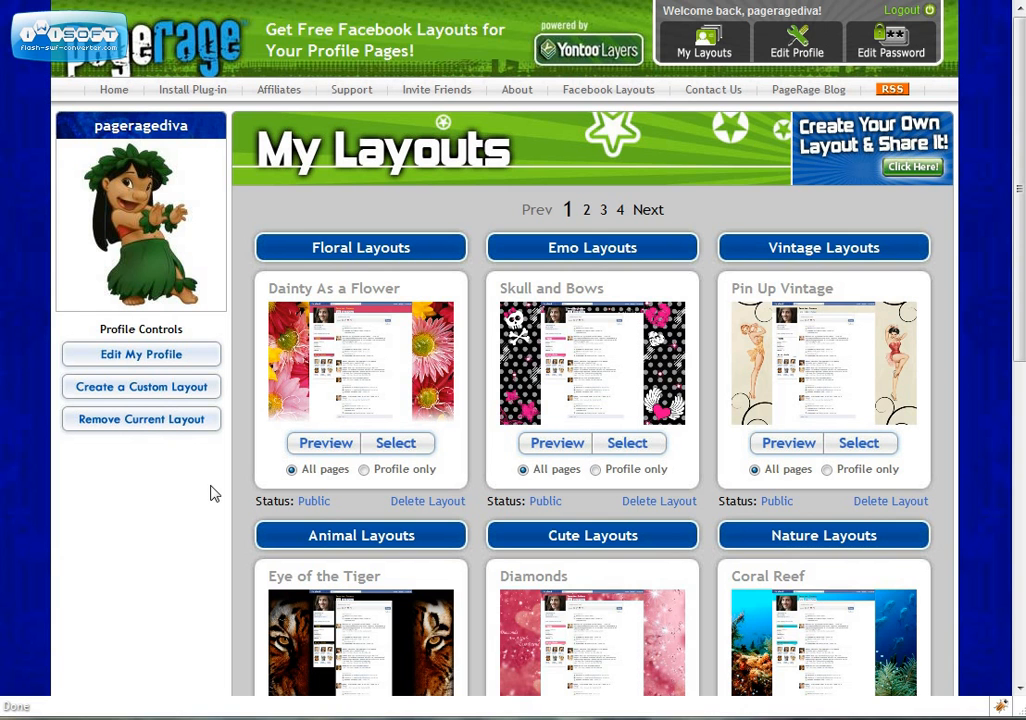